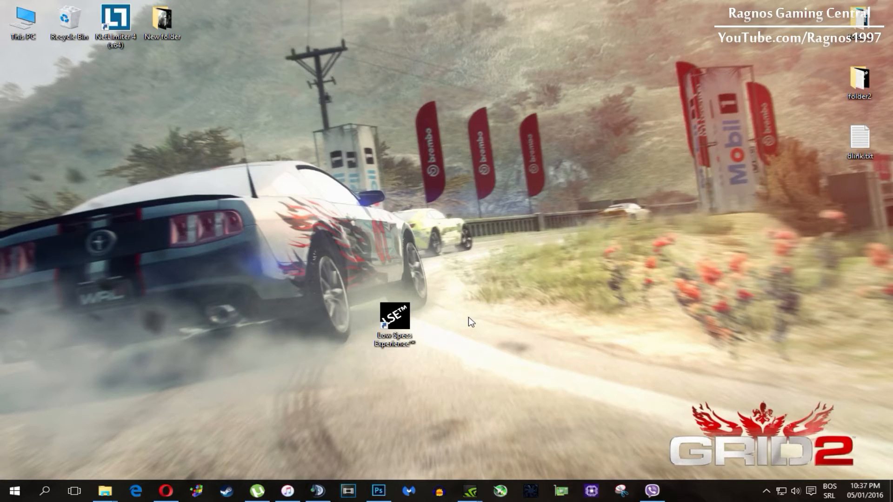
pyautogui.moveTo(444, 322)
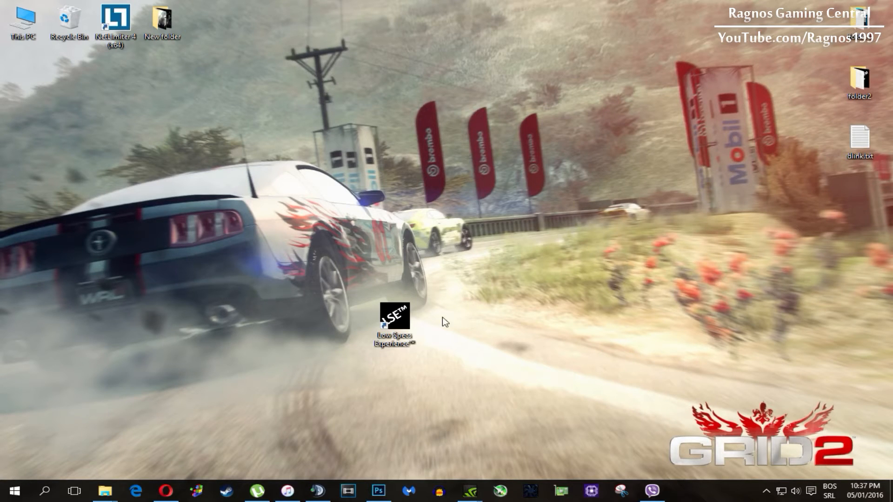
# - Launch Low Specs Experience from its desktop shortcut
pyautogui.doubleClick(394, 328)
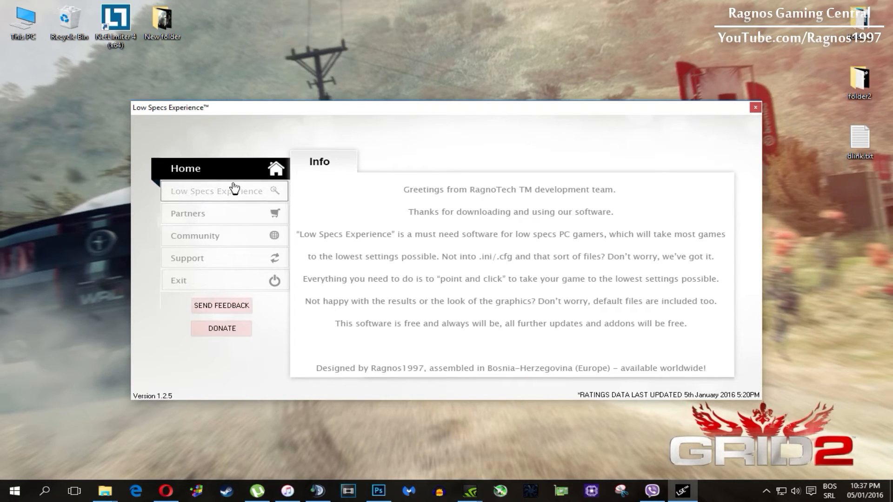
# - Open the RACE DRIVER GRID 2 page from the Low Specs Experience game list
pyautogui.click(221, 190)
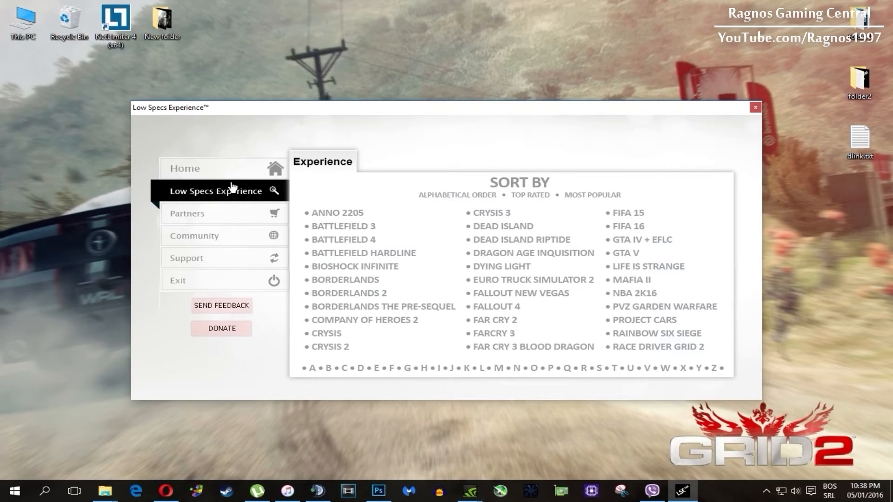
pyautogui.click(657, 352)
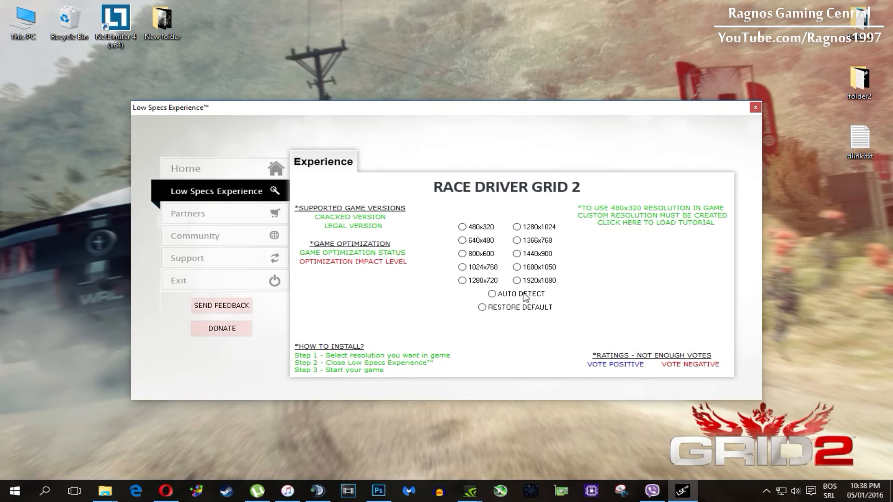
pyautogui.moveTo(577, 280)
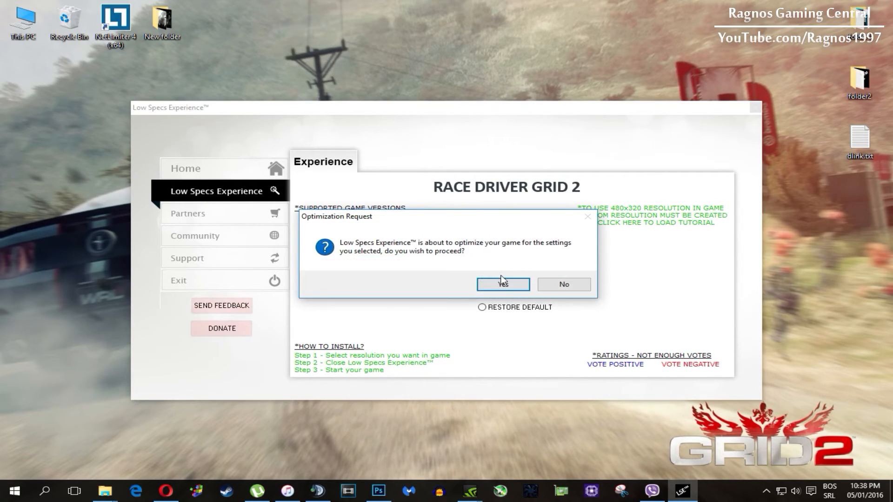
# - Apply the 640x480 optimization to GRID 2, then choose Restore Default
pyautogui.click(503, 287)
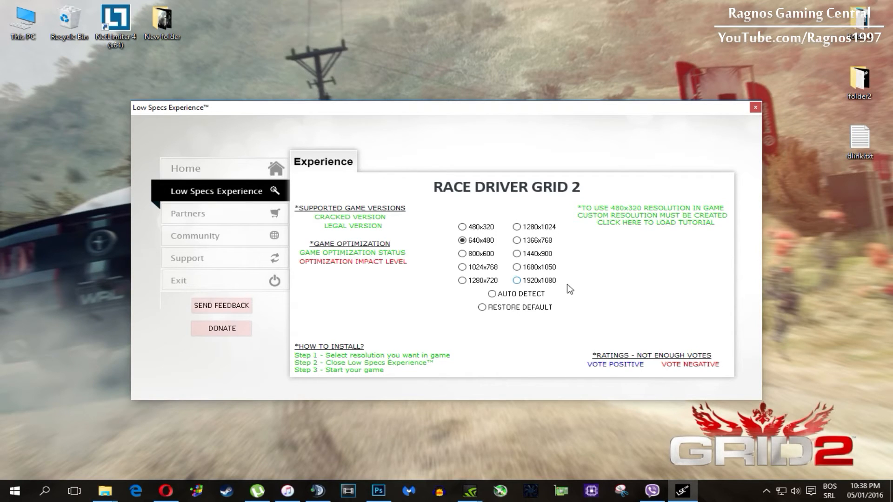
pyautogui.click(482, 307)
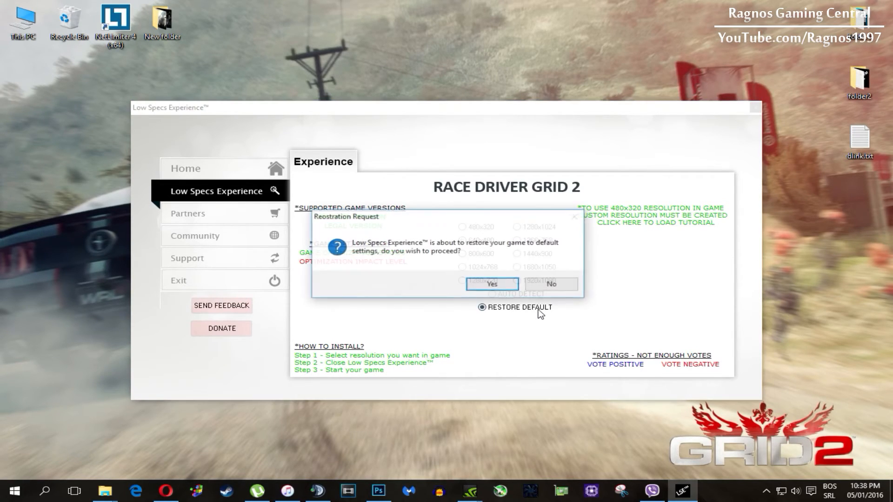
# - Confirm the GRID 2 default restoration, acknowledge completion, and go to the Support page
pyautogui.click(491, 285)
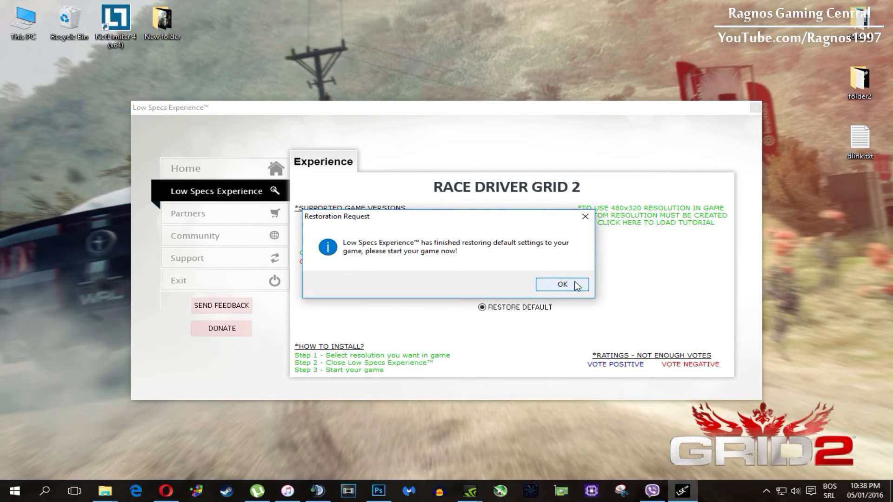
pyautogui.click(561, 284)
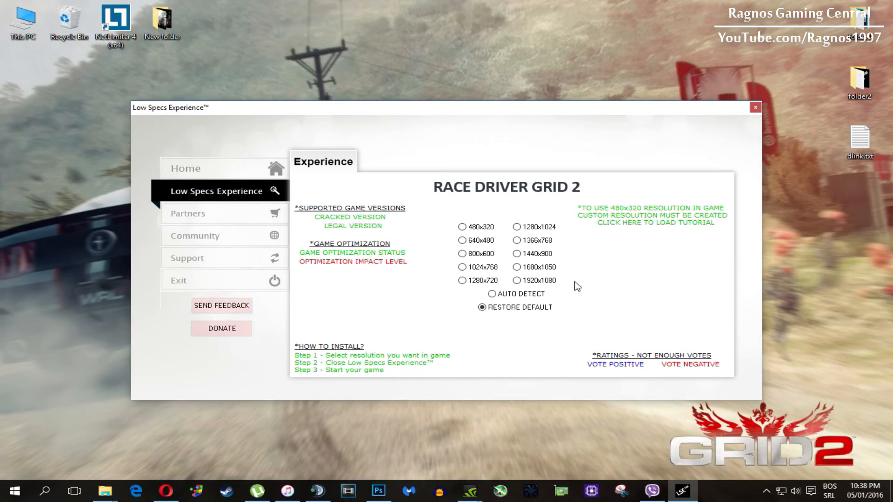
pyautogui.moveTo(336, 262)
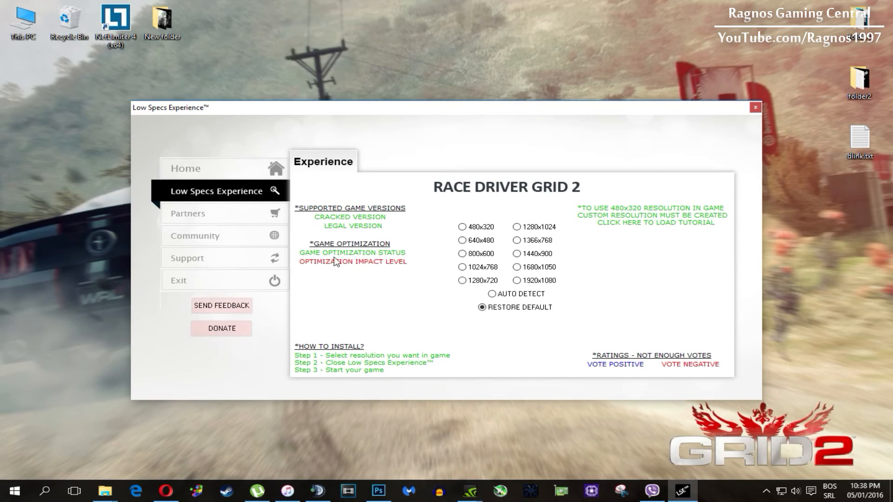
pyautogui.click(195, 263)
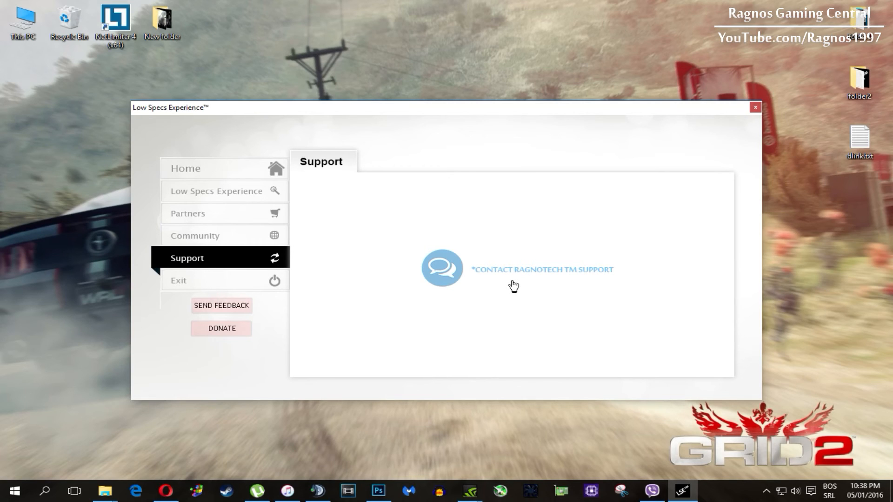
pyautogui.moveTo(275, 284)
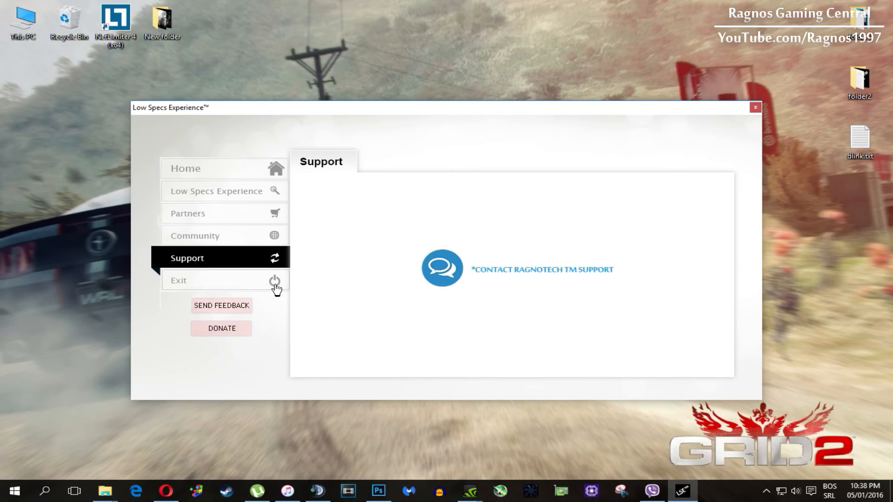